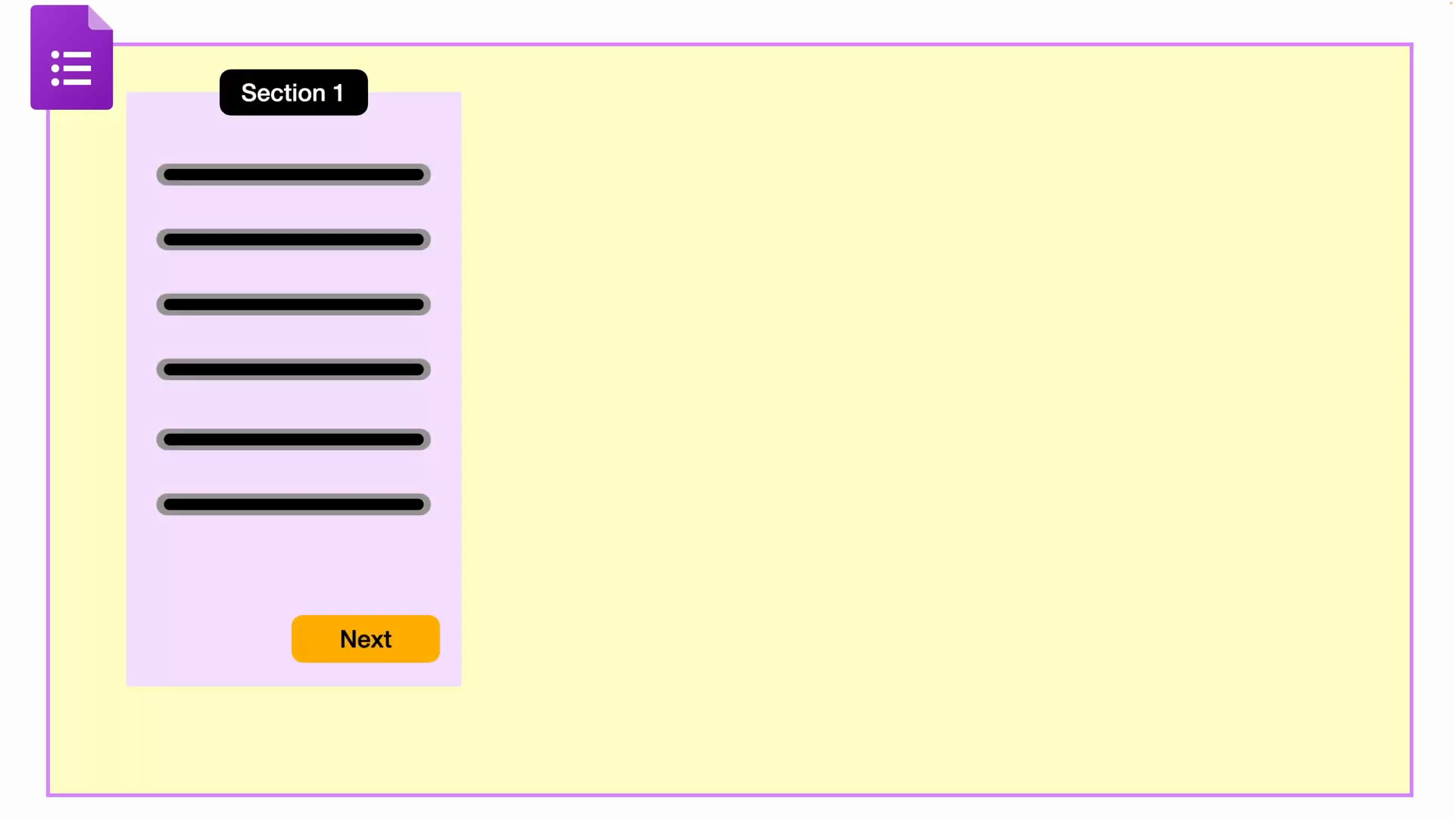
Step: Step through the diagram slides showing the Main Form branching to Section 1 or Section 2
click(364, 638)
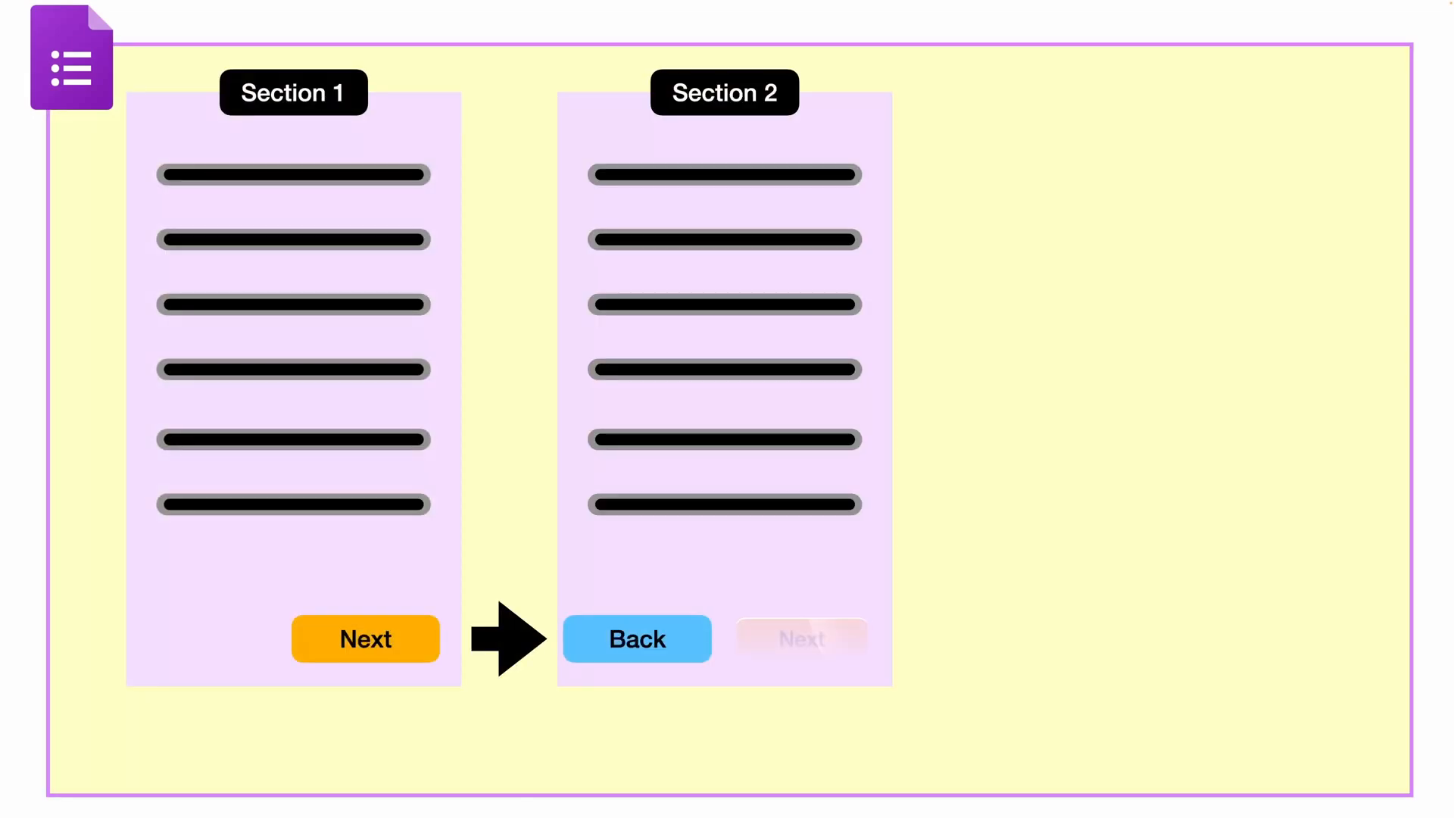
click(800, 638)
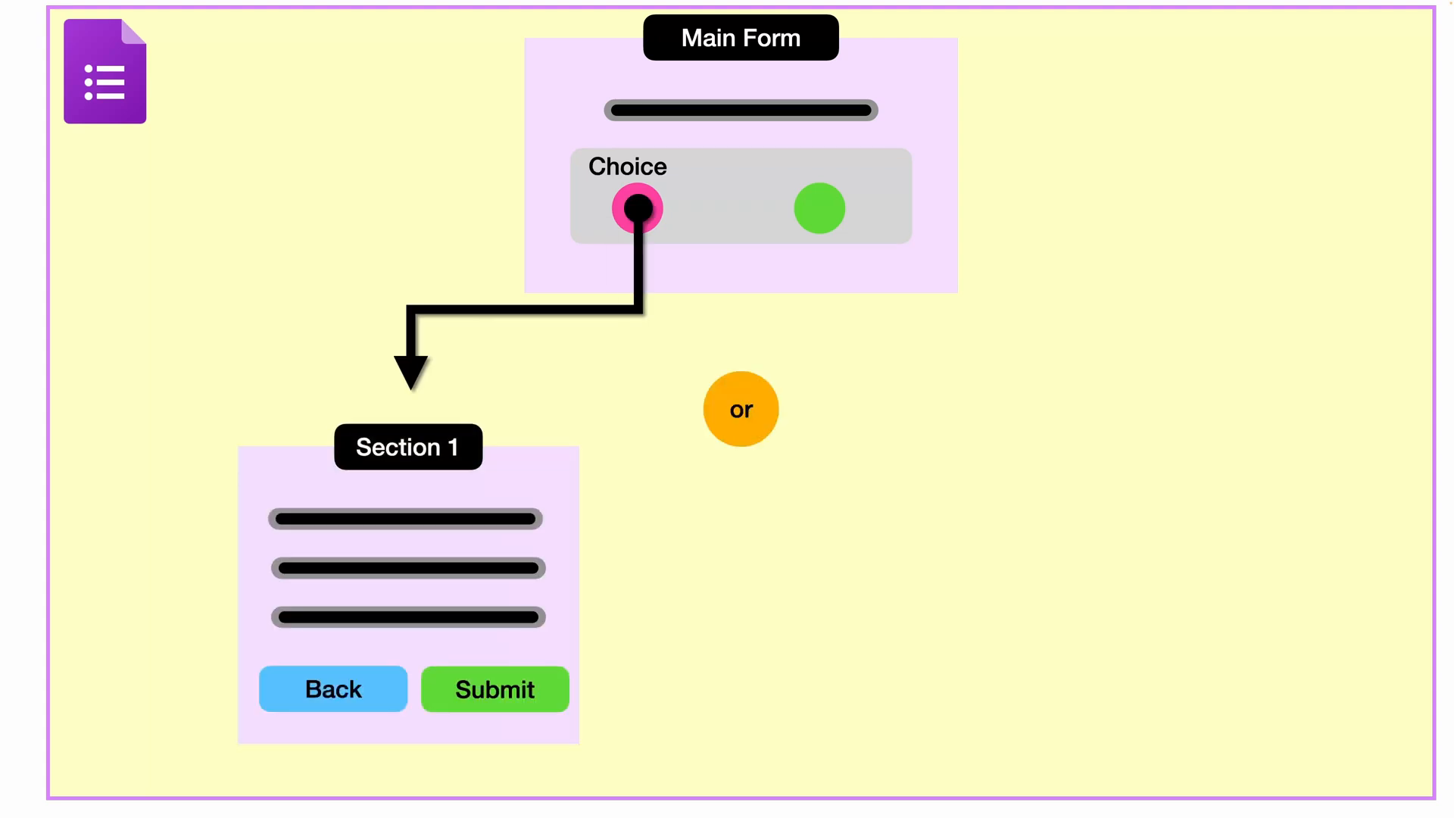
click(818, 207)
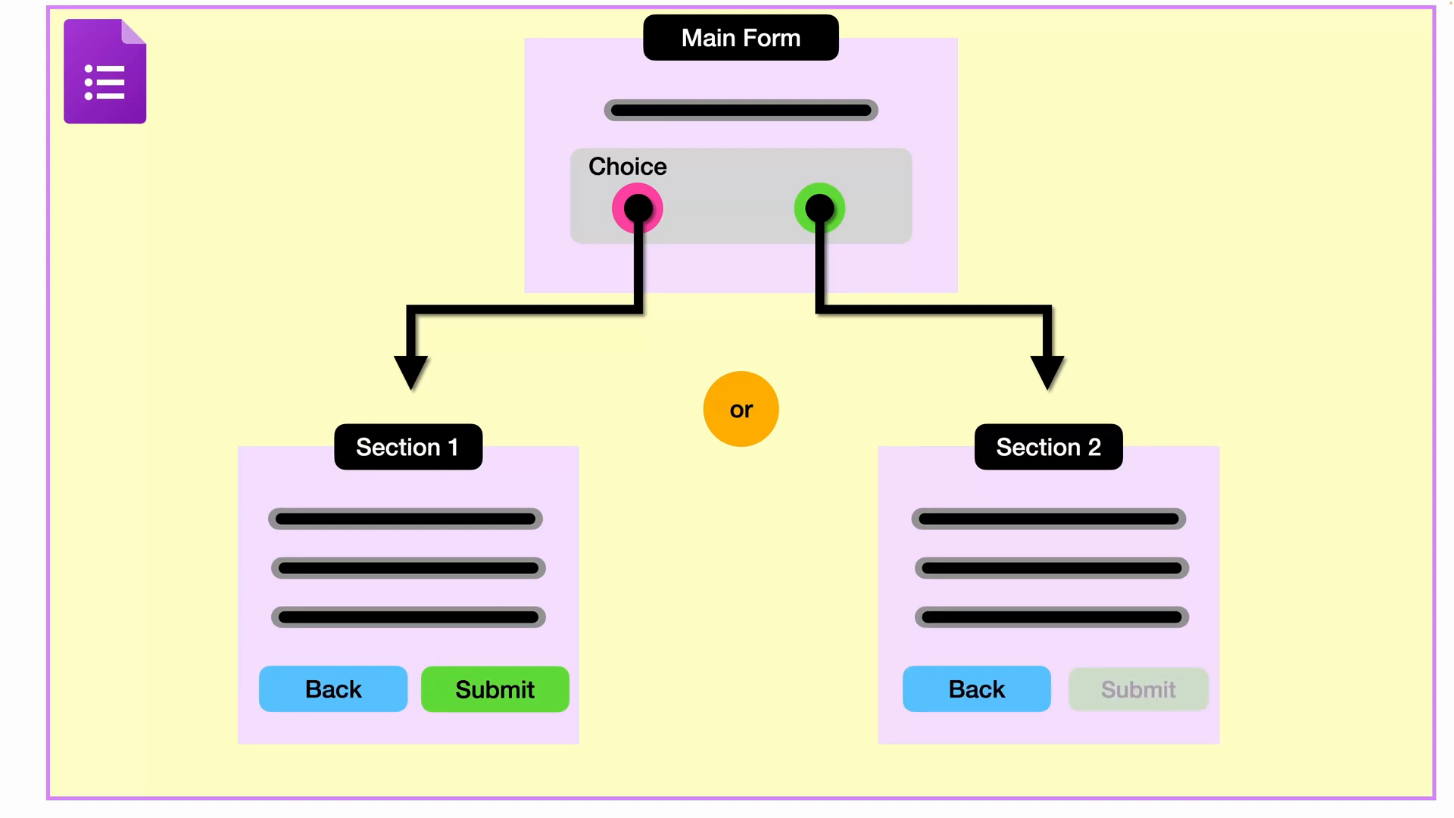
text(forms.new)
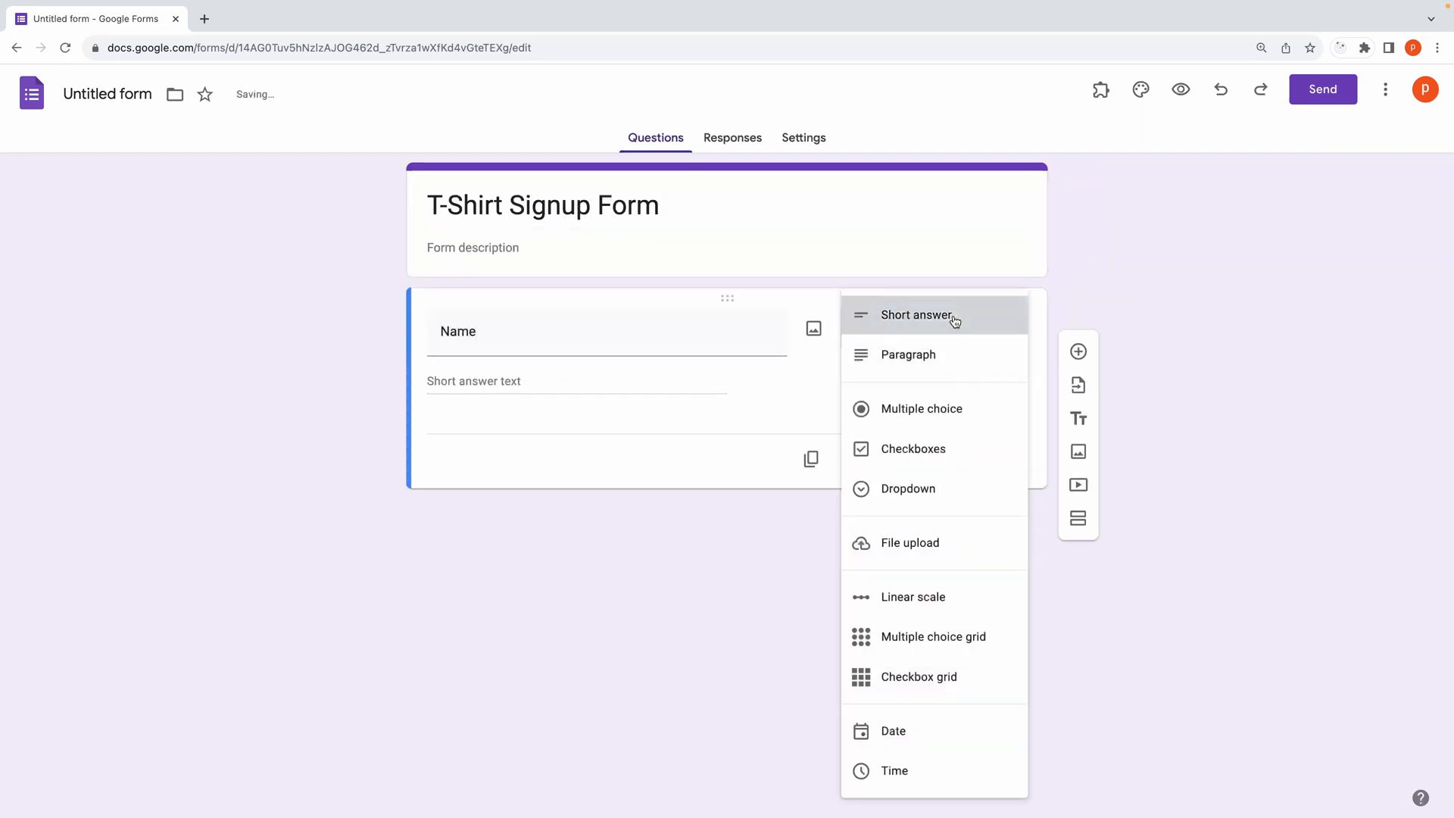
Step: Make Name a short-answer question and add another Color option
click(1078, 351)
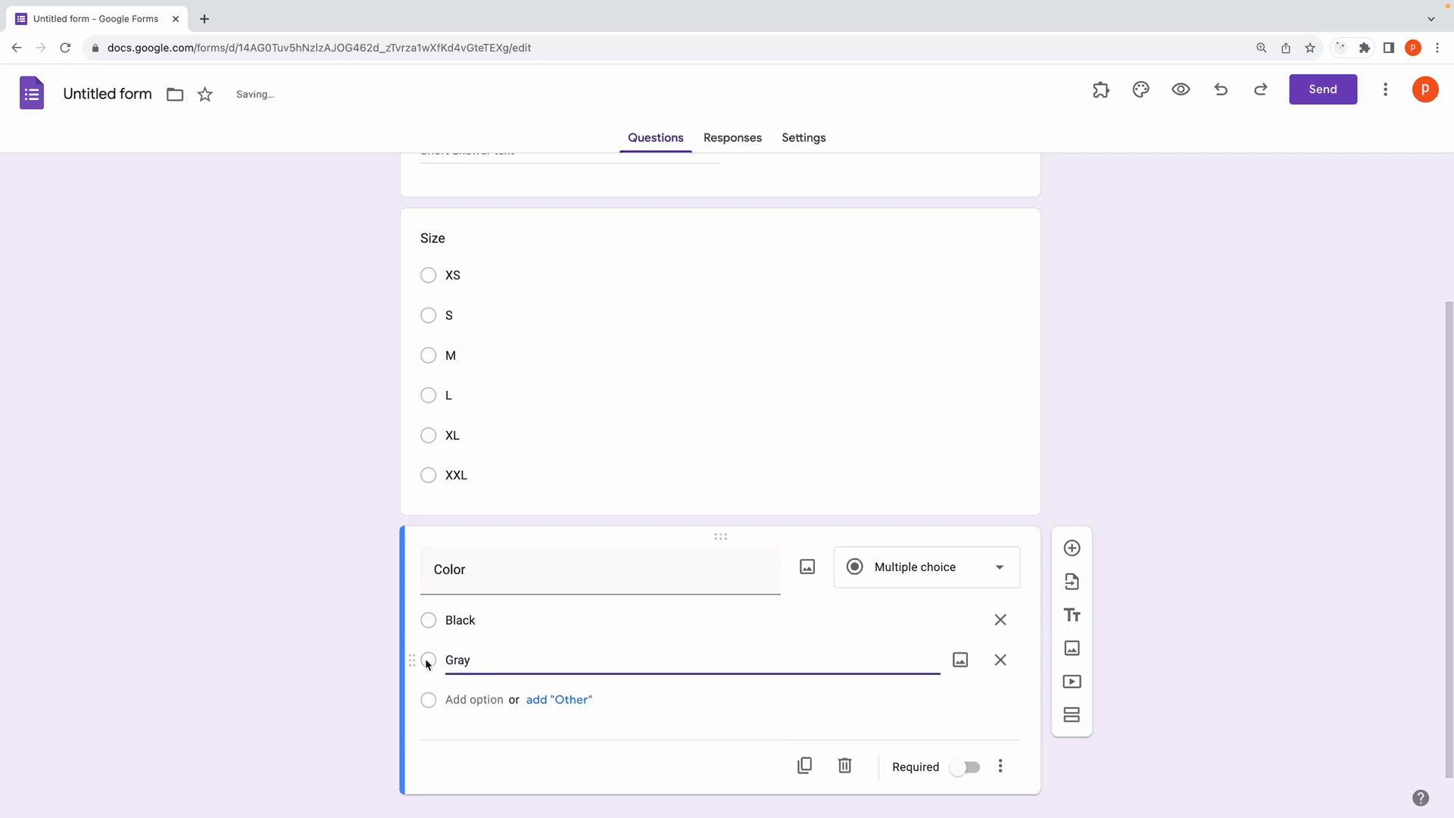
click(1180, 90)
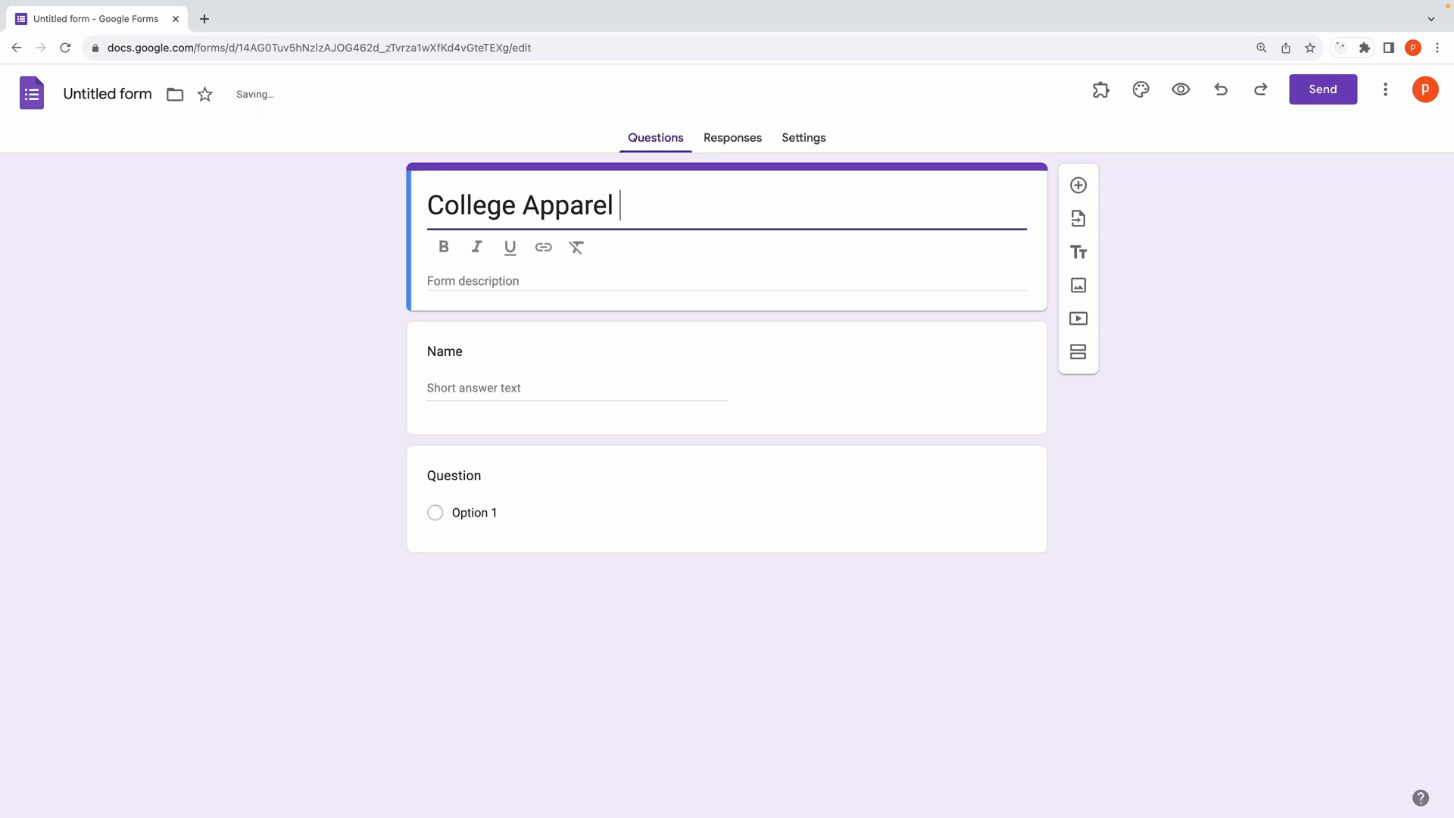
Step: Retitle the form 'College Apparel Sign up form' and enter Branch options including Mech
text(Sign up form)
click(699, 513)
text(CS)
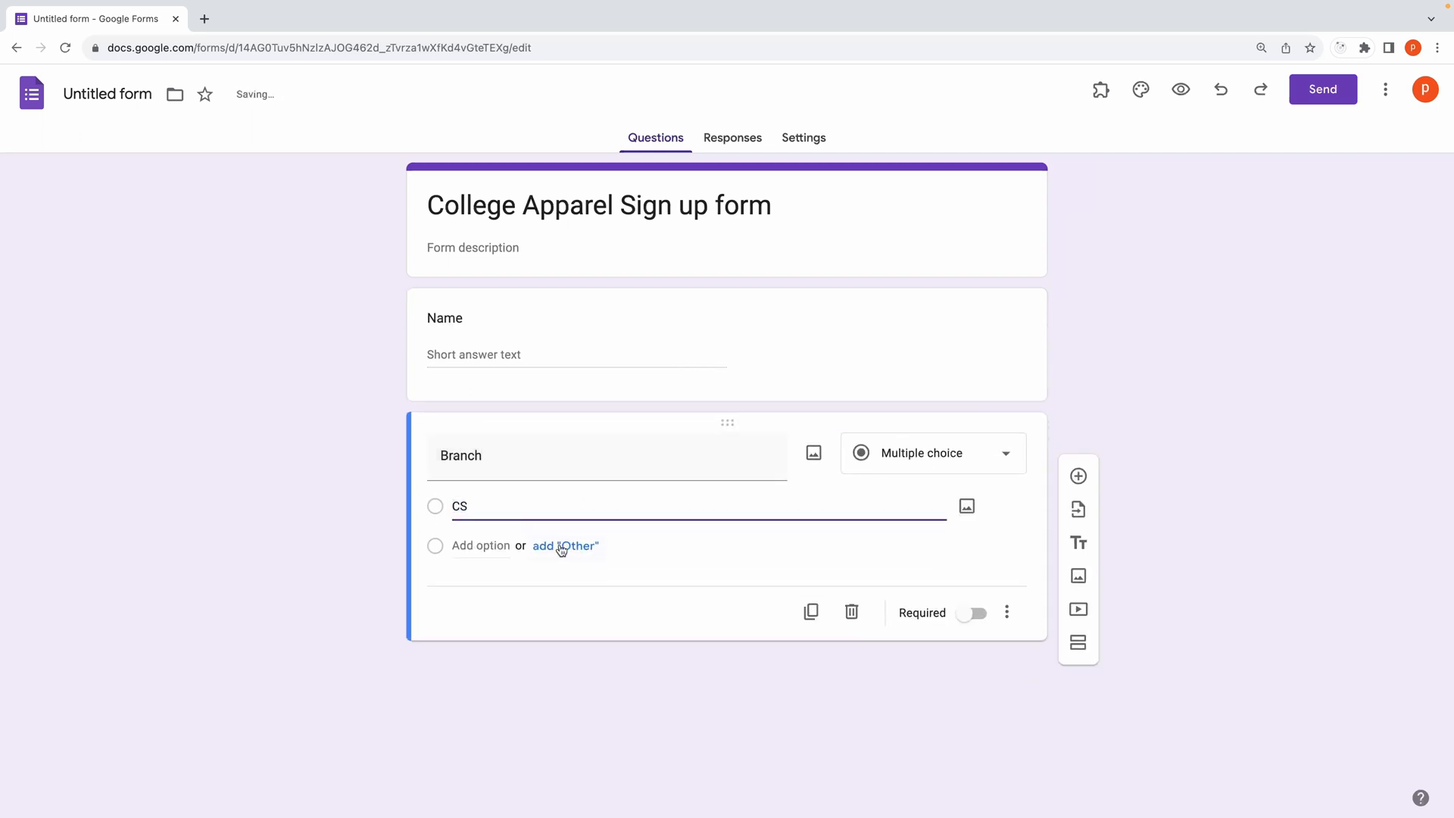
text(Mech)
click(699, 545)
text(Electrical)
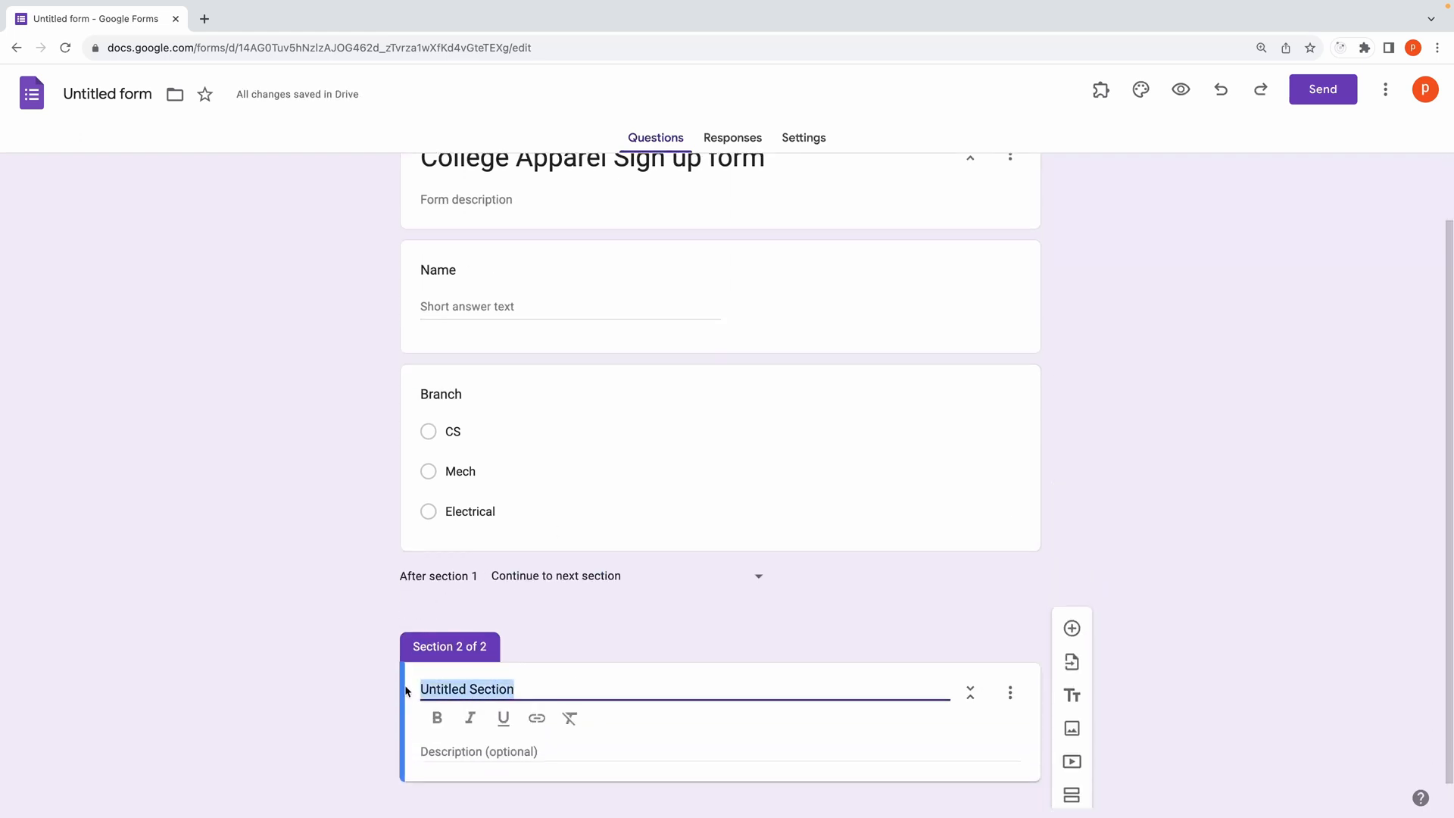
Step: Title the section 'T-Shirt' with Size and Color questions, then add a third section
text(T-Shirt)
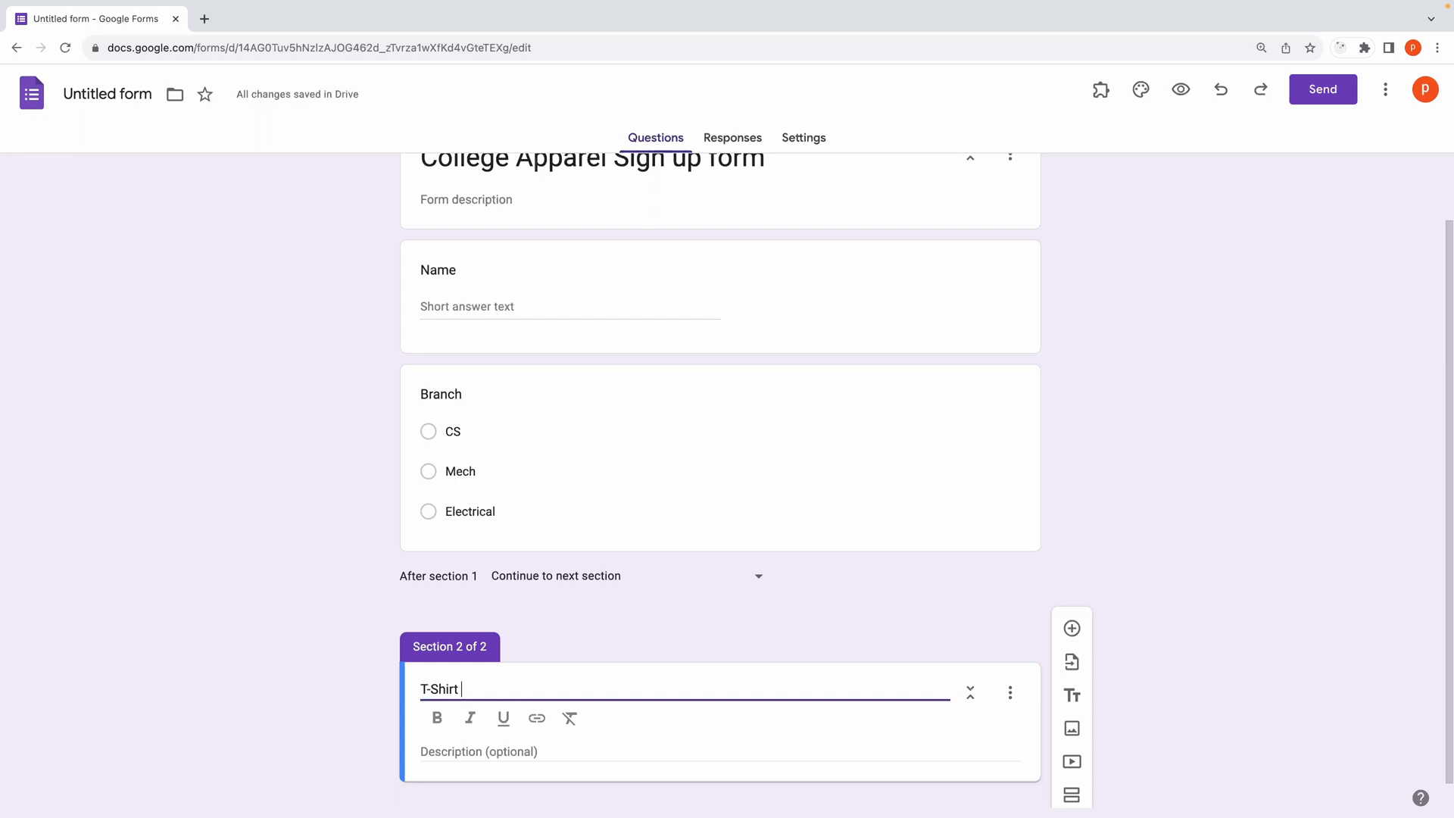
text(F)
text(White)
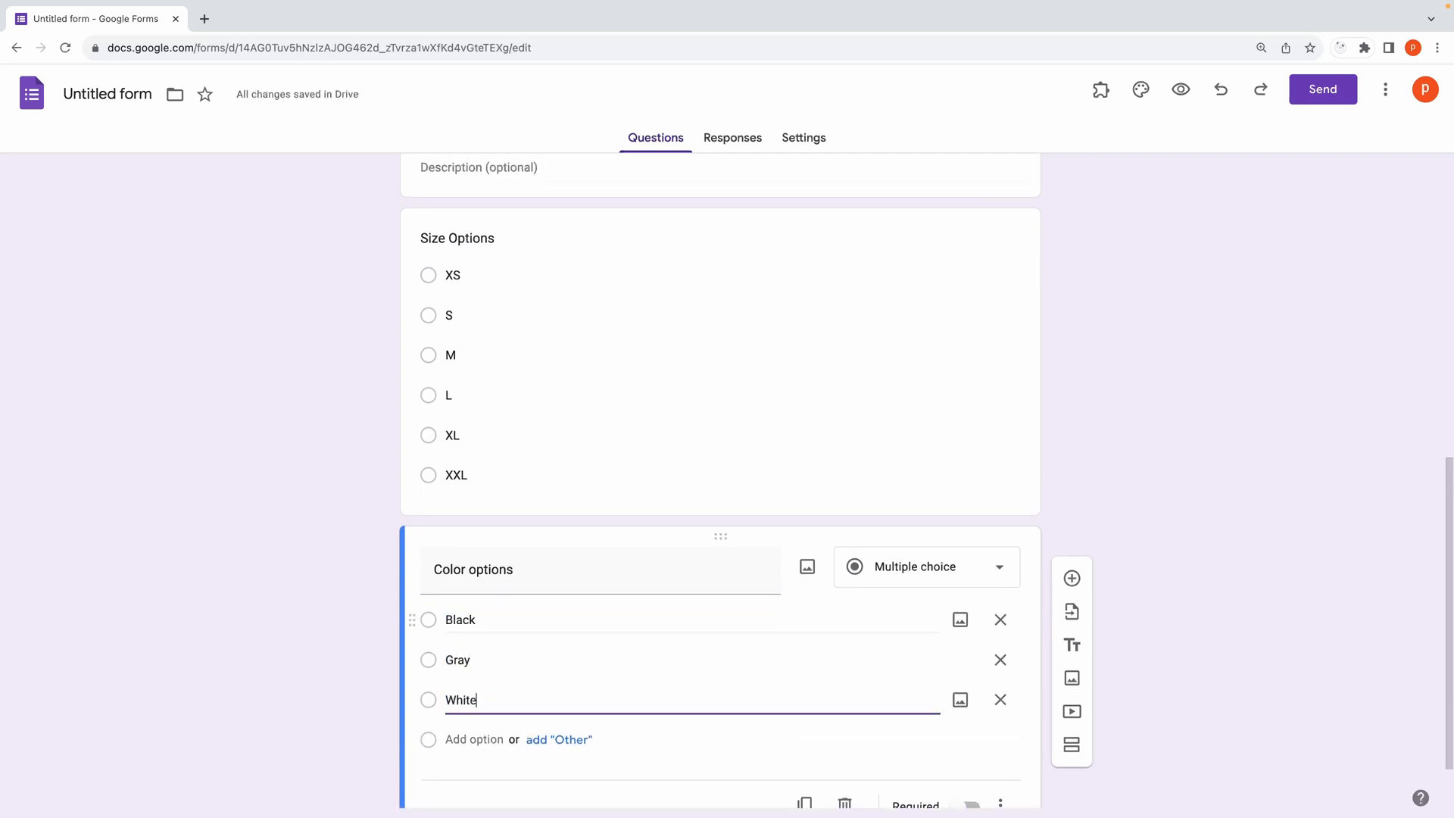
click(1071, 794)
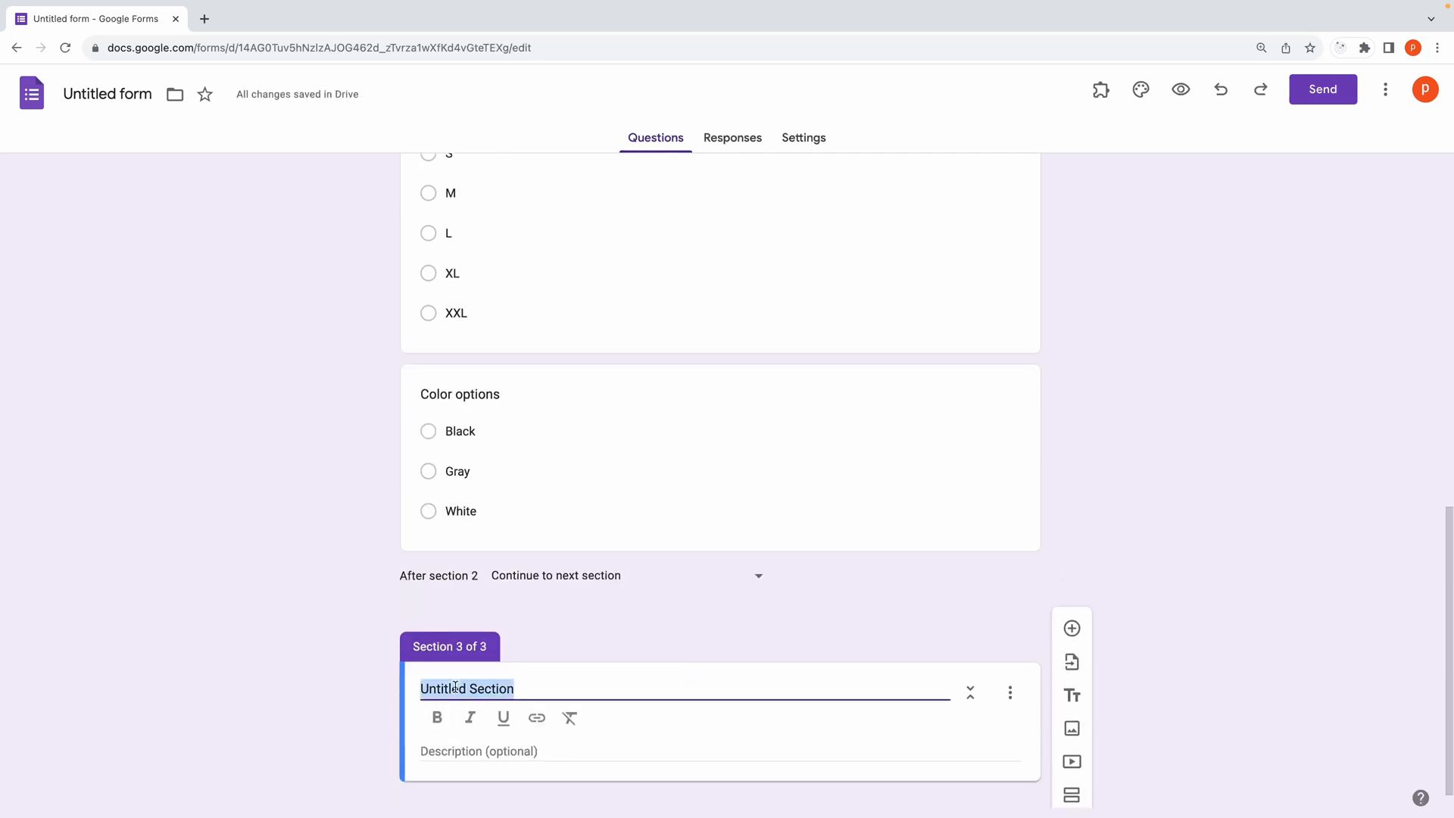
Step: Title the third section 'Trousers Form'
text(Trousers Form)
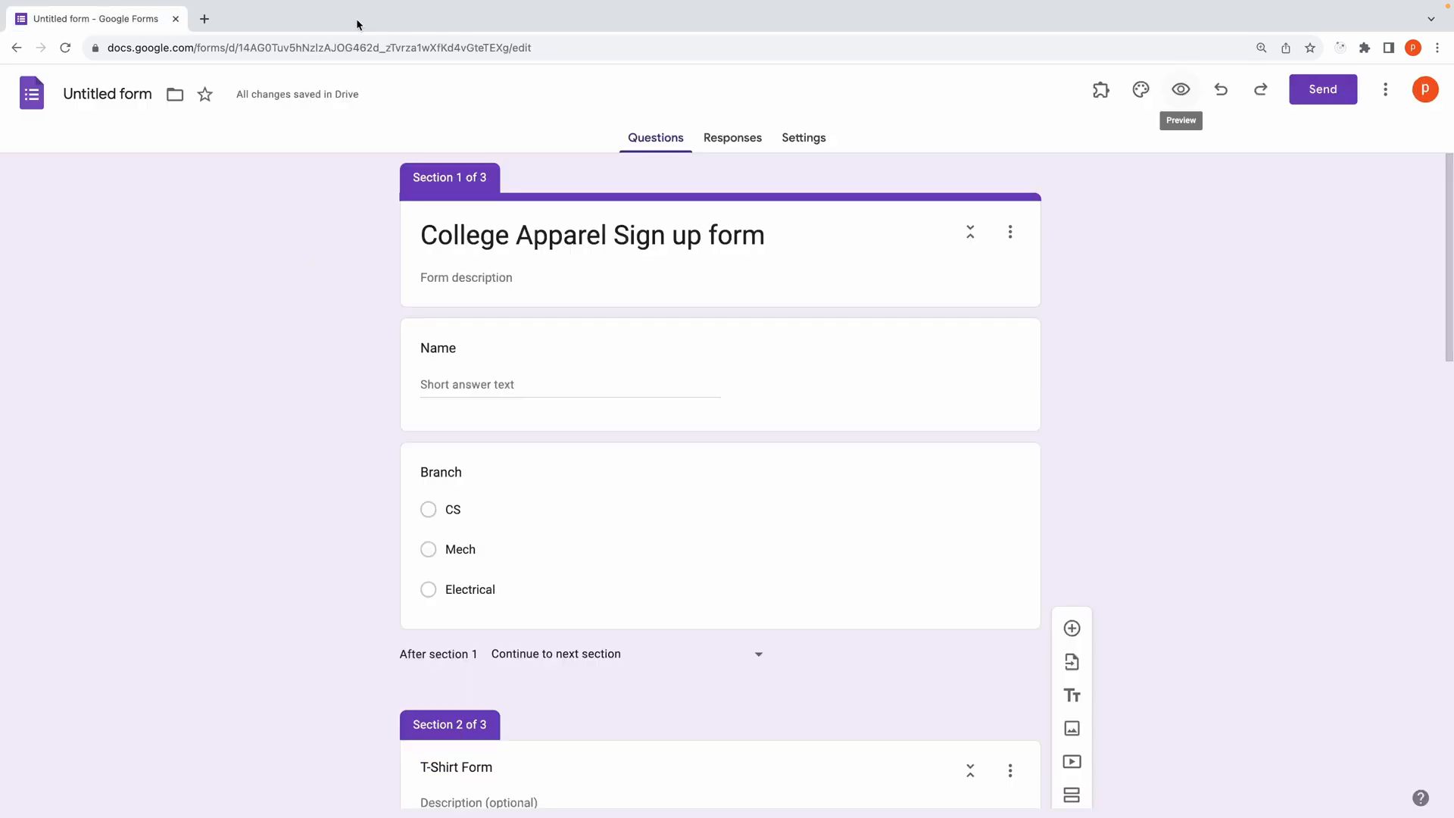
mouse_move(272, 71)
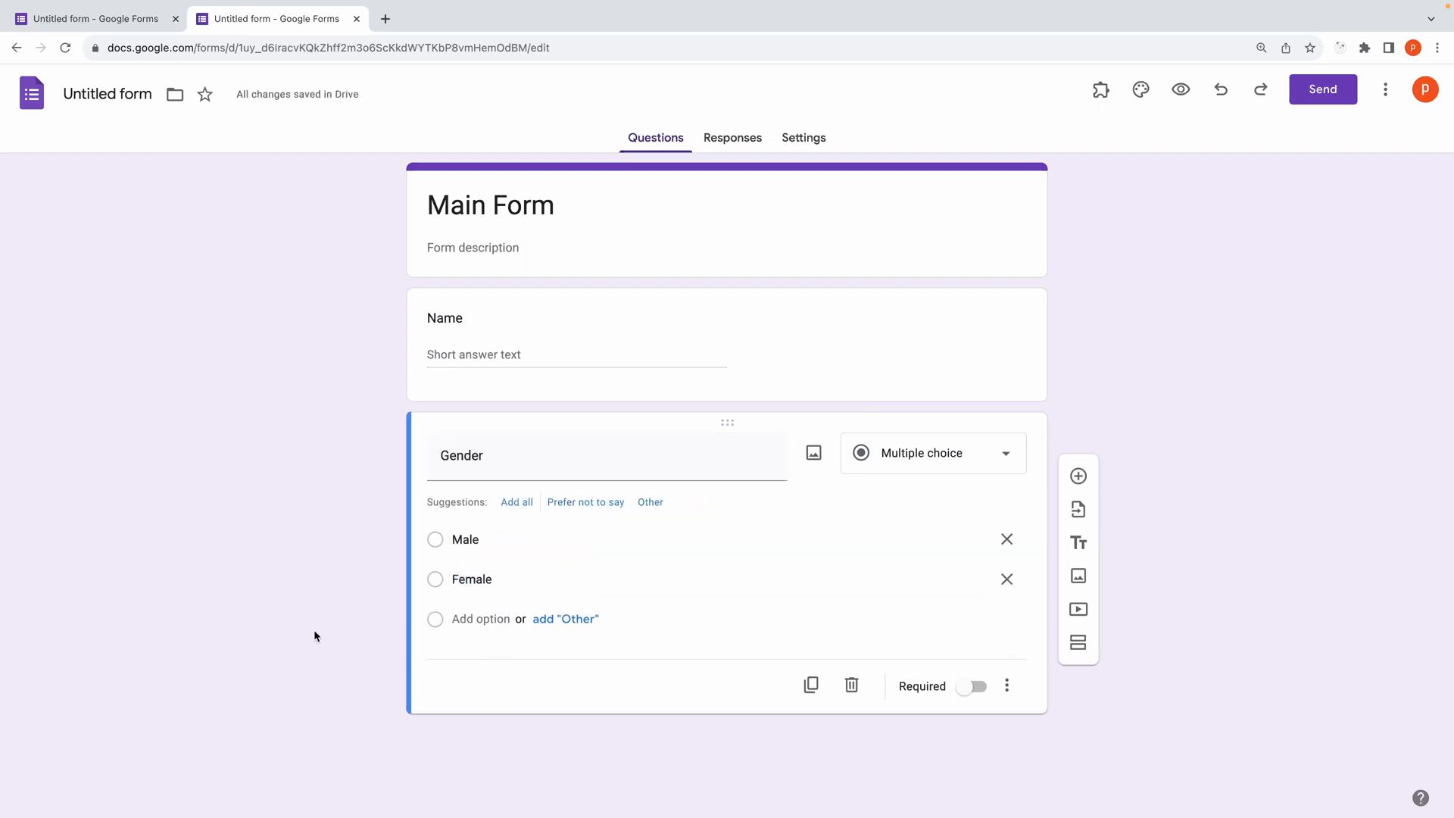
Step: Name the boys' section 'T-shirt Form For Boys'
text(T-shirt Fo)
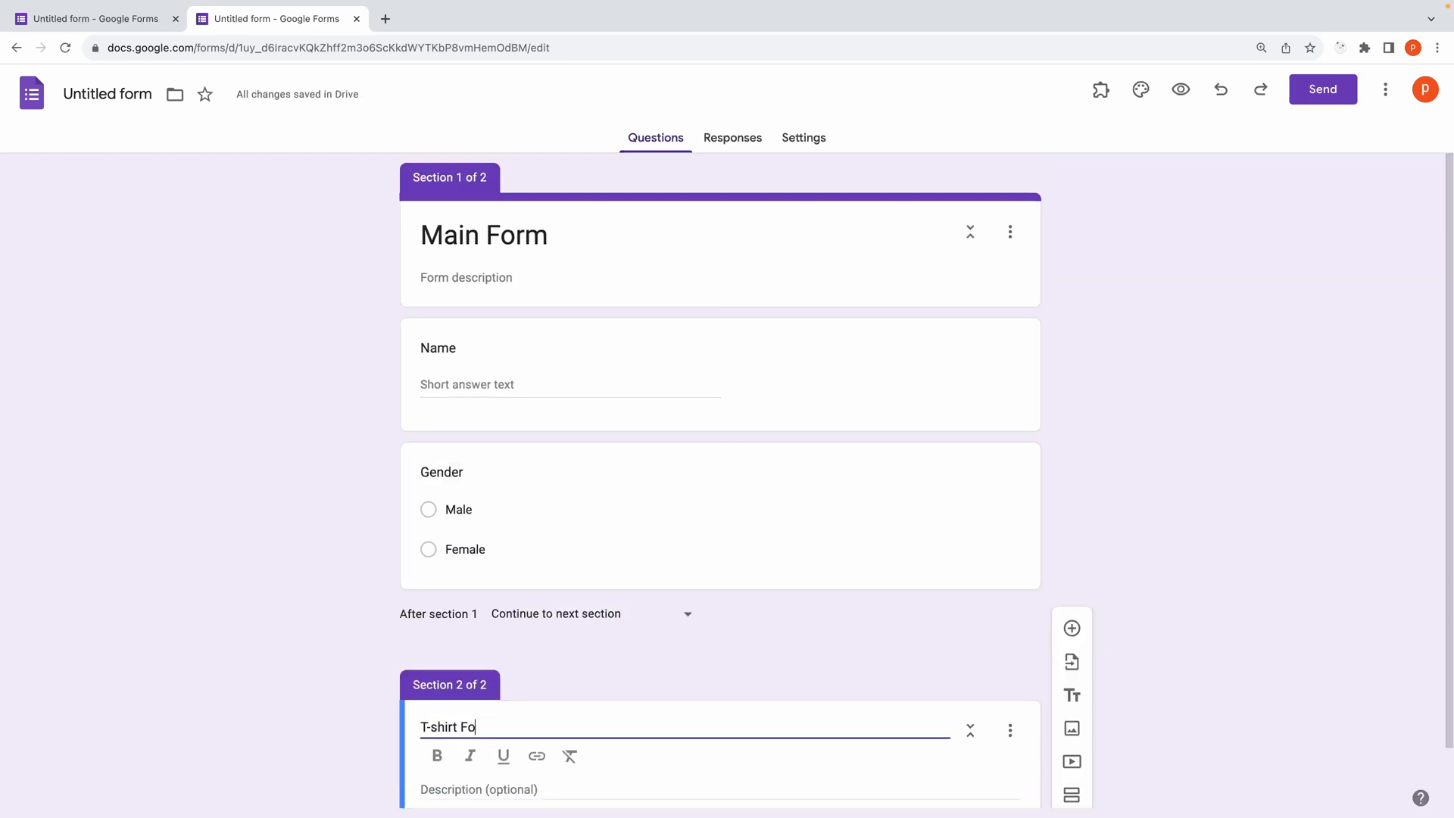
text(rm For Boys)
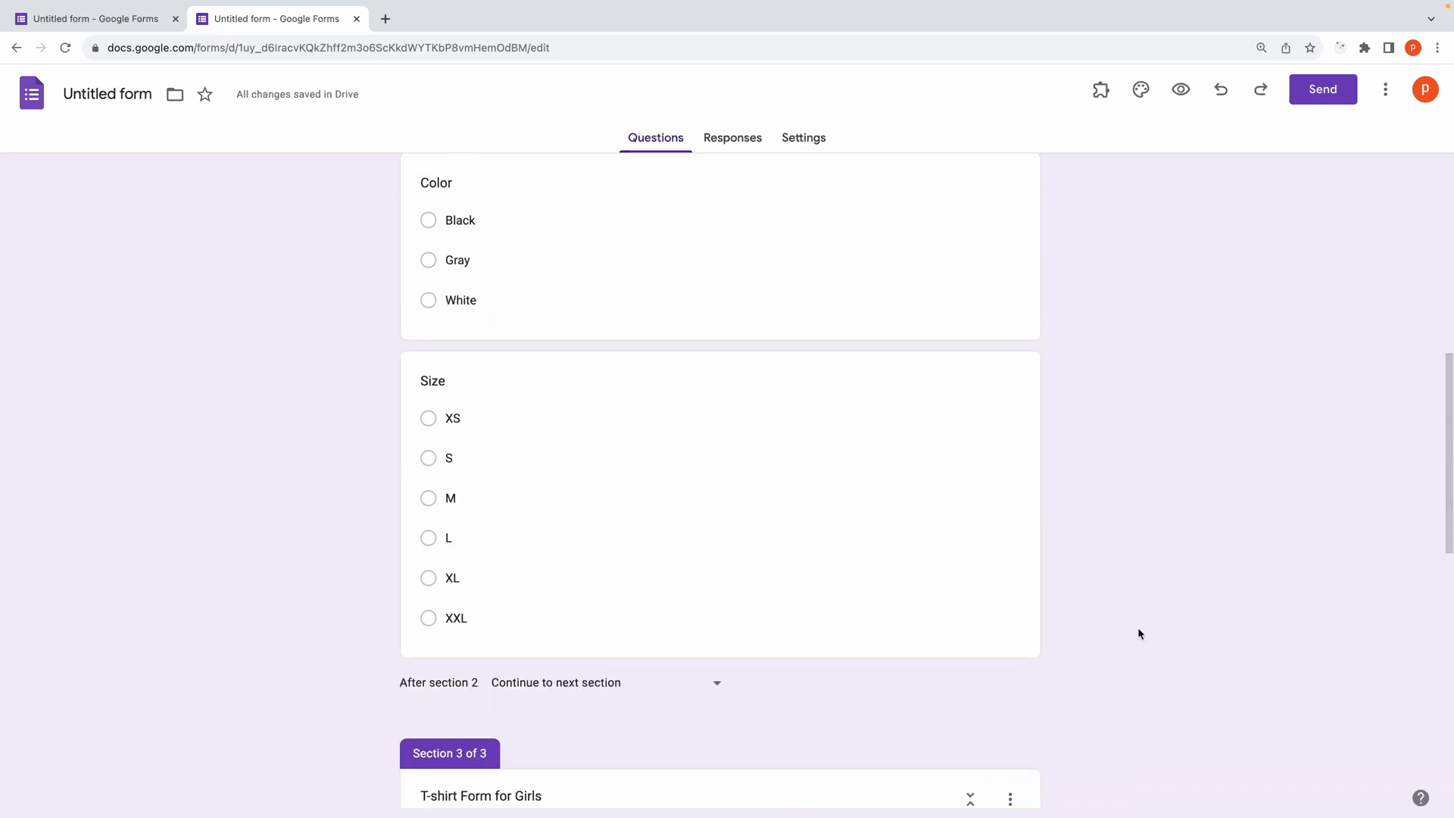
Step: Set 'After section 2' to Submit form so the boys' section ends the form
click(607, 762)
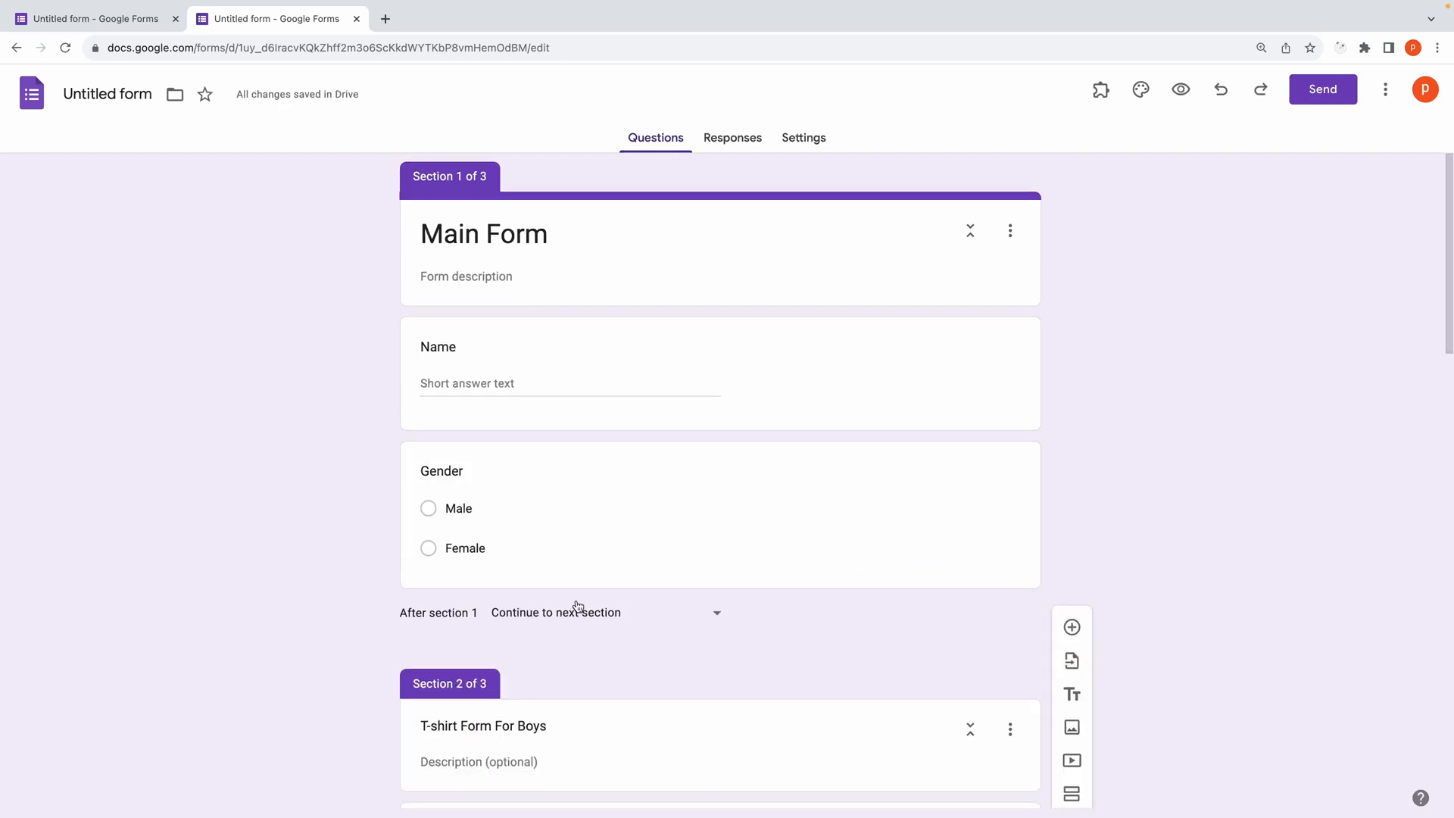
scroll(down, 3)
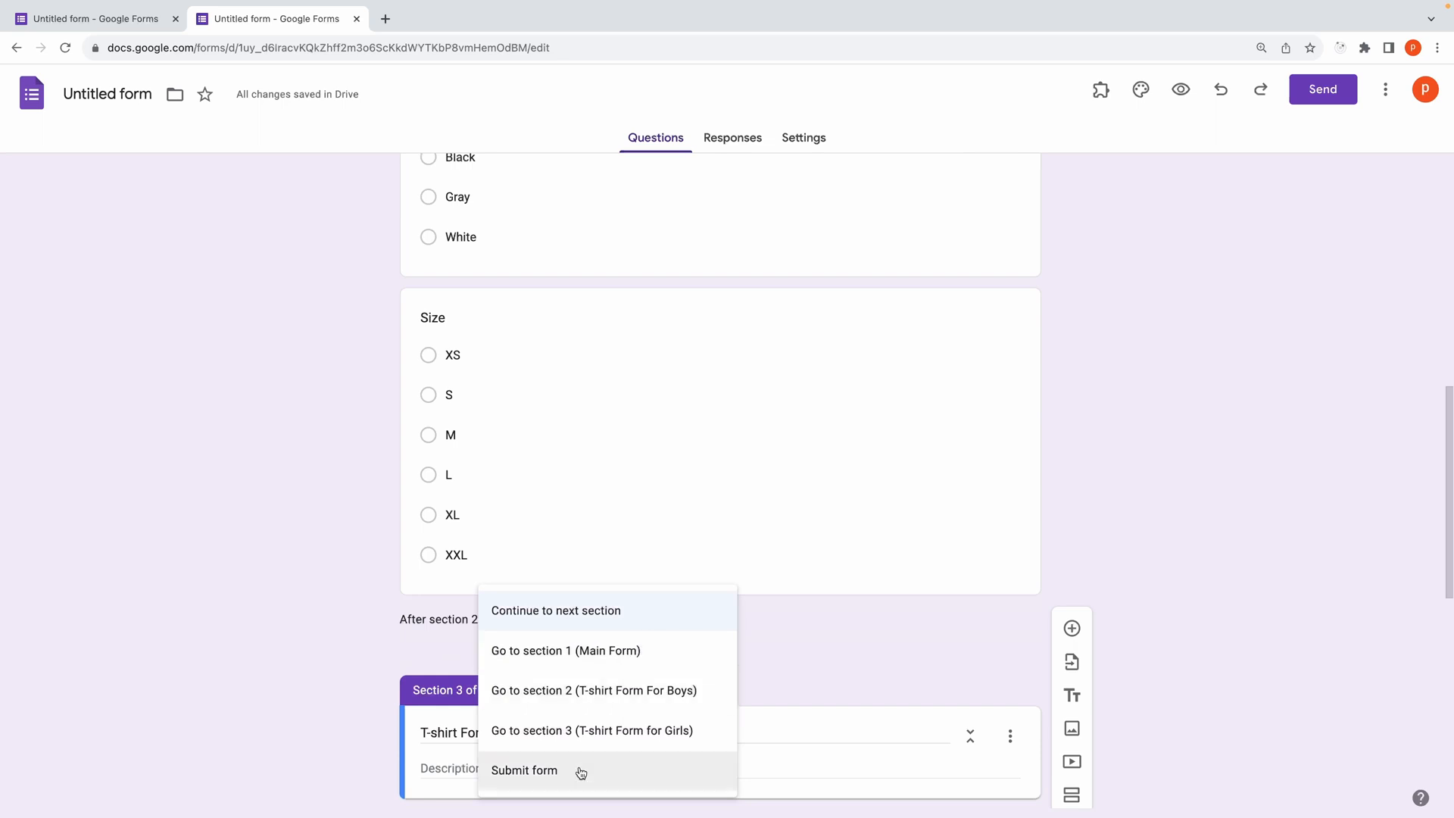
click(524, 769)
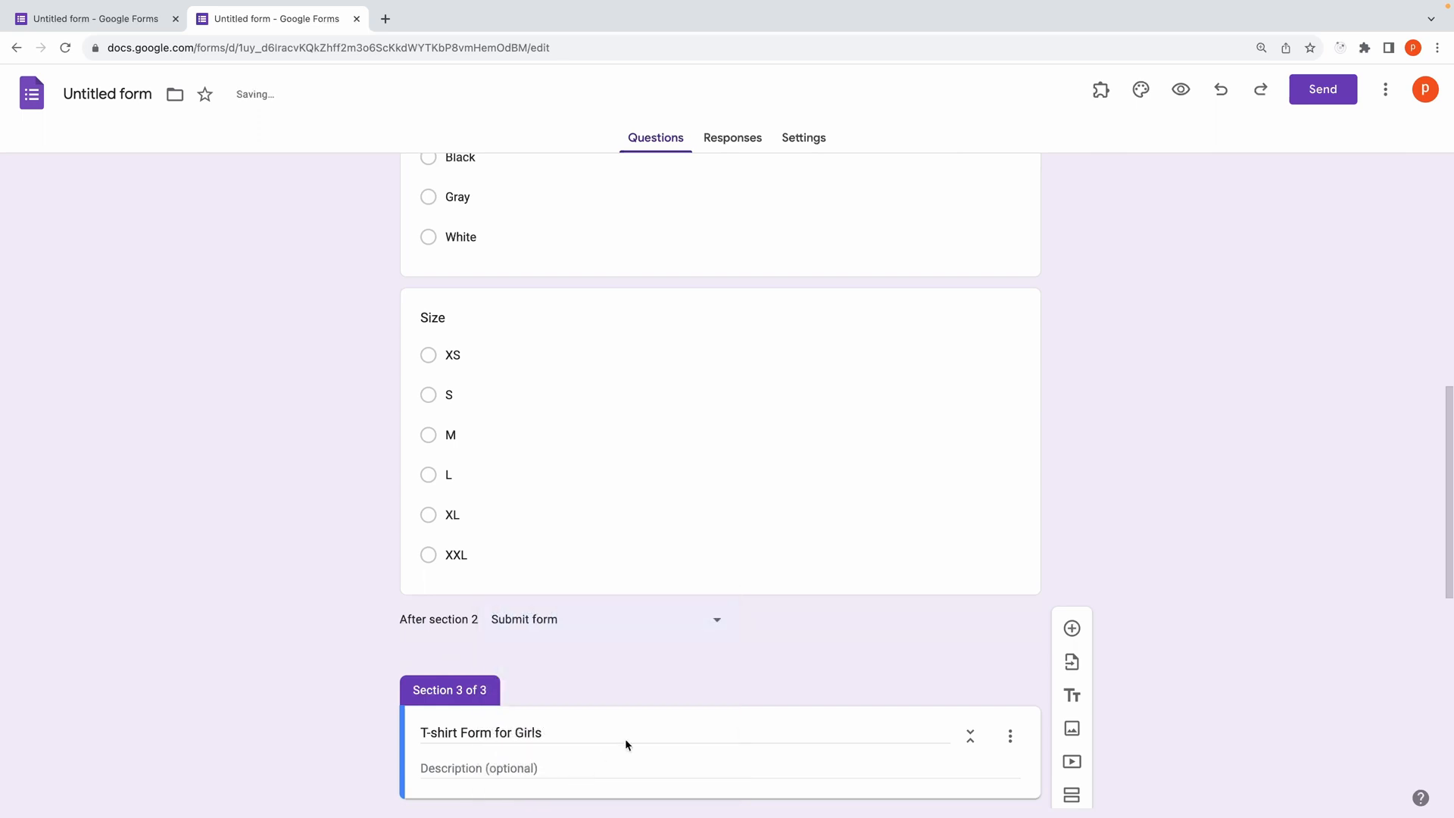
Step: Review the girls' Color and Size section and open the form preview
scroll(down, 3)
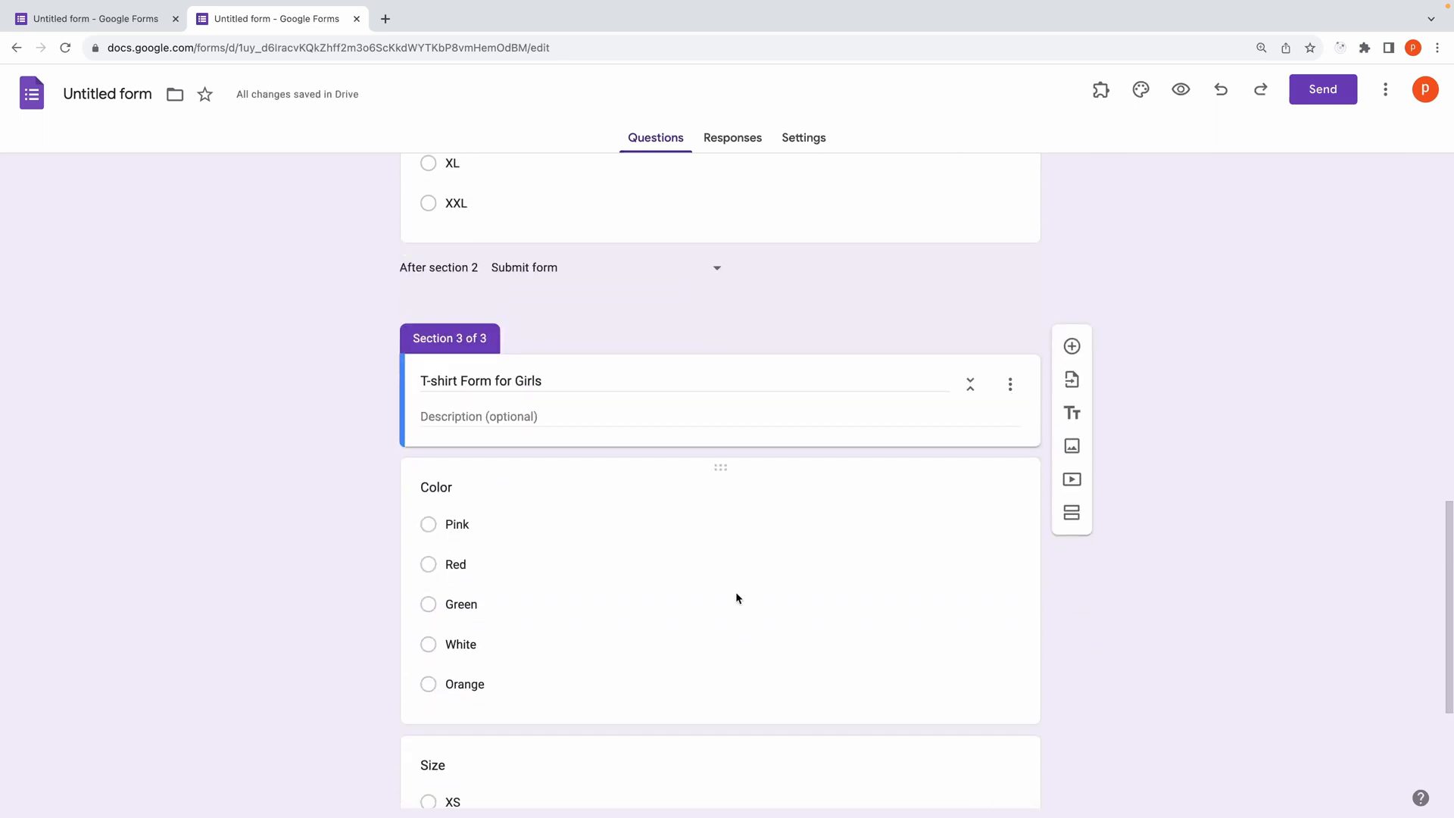
scroll(down, 3)
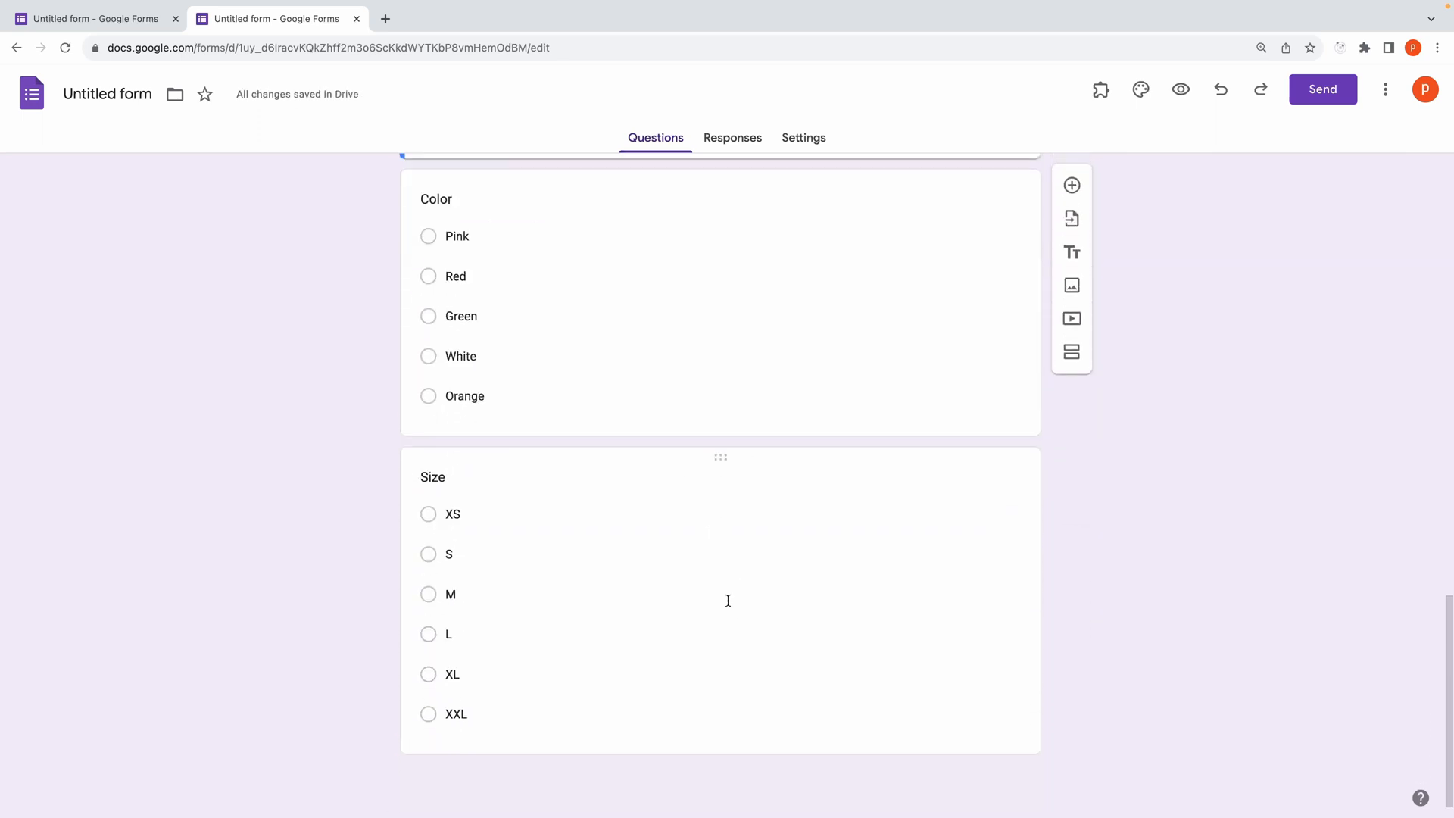
scroll(up, 3)
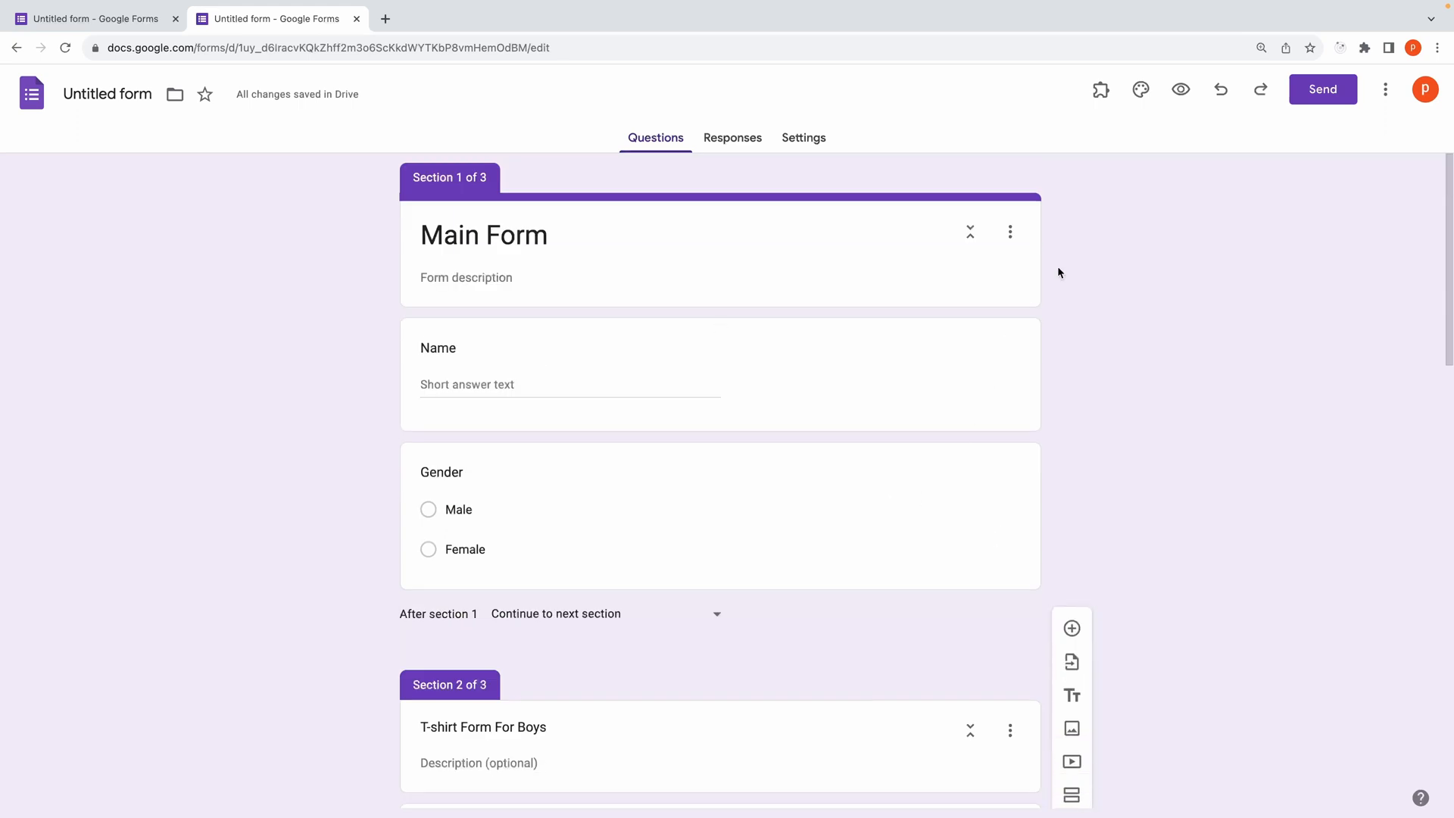
click(1181, 90)
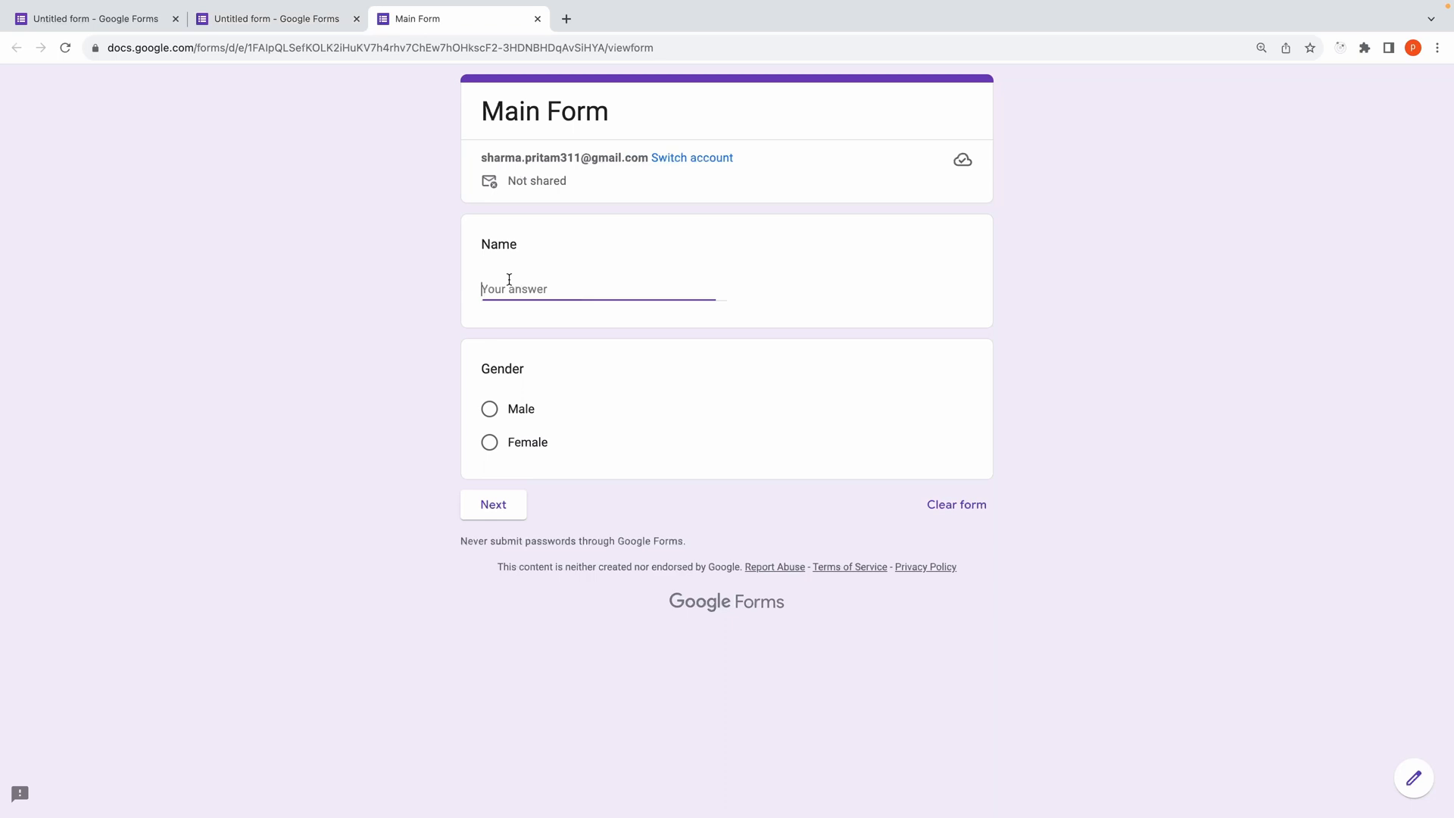
Step: Preview as John answering Male, choose Black, then test the Female path to the girls' section
text(John)
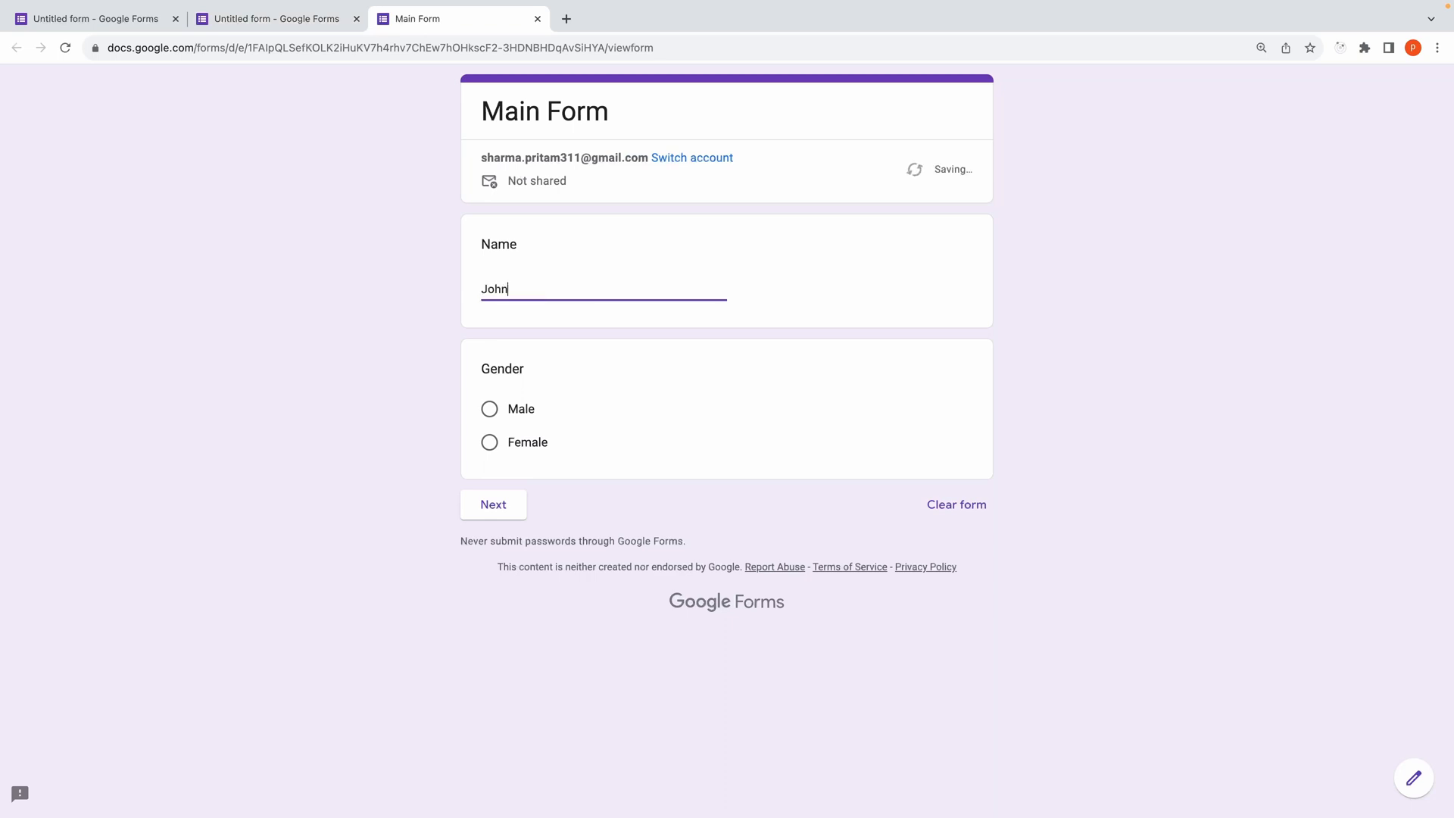
click(490, 409)
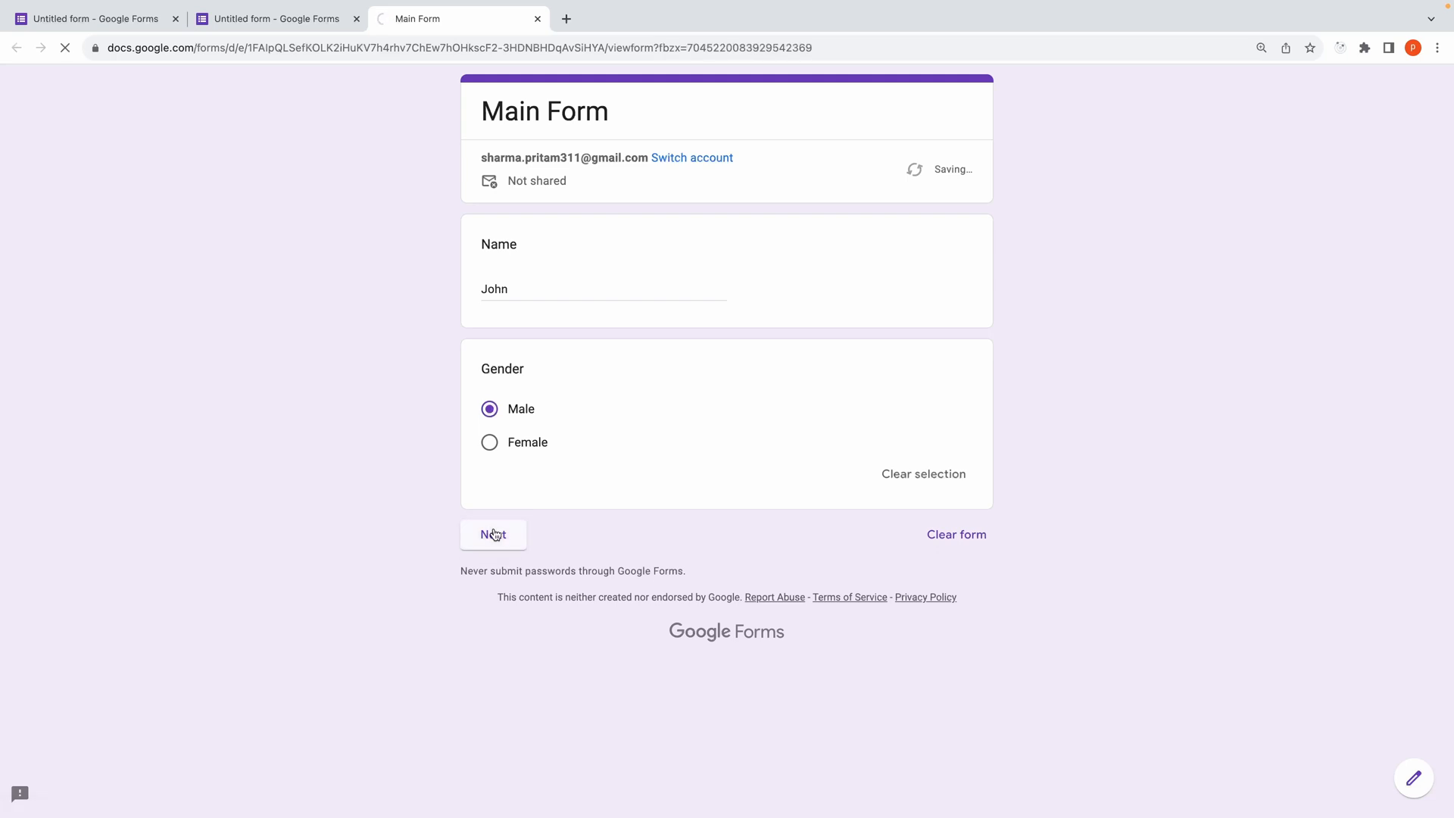
click(492, 534)
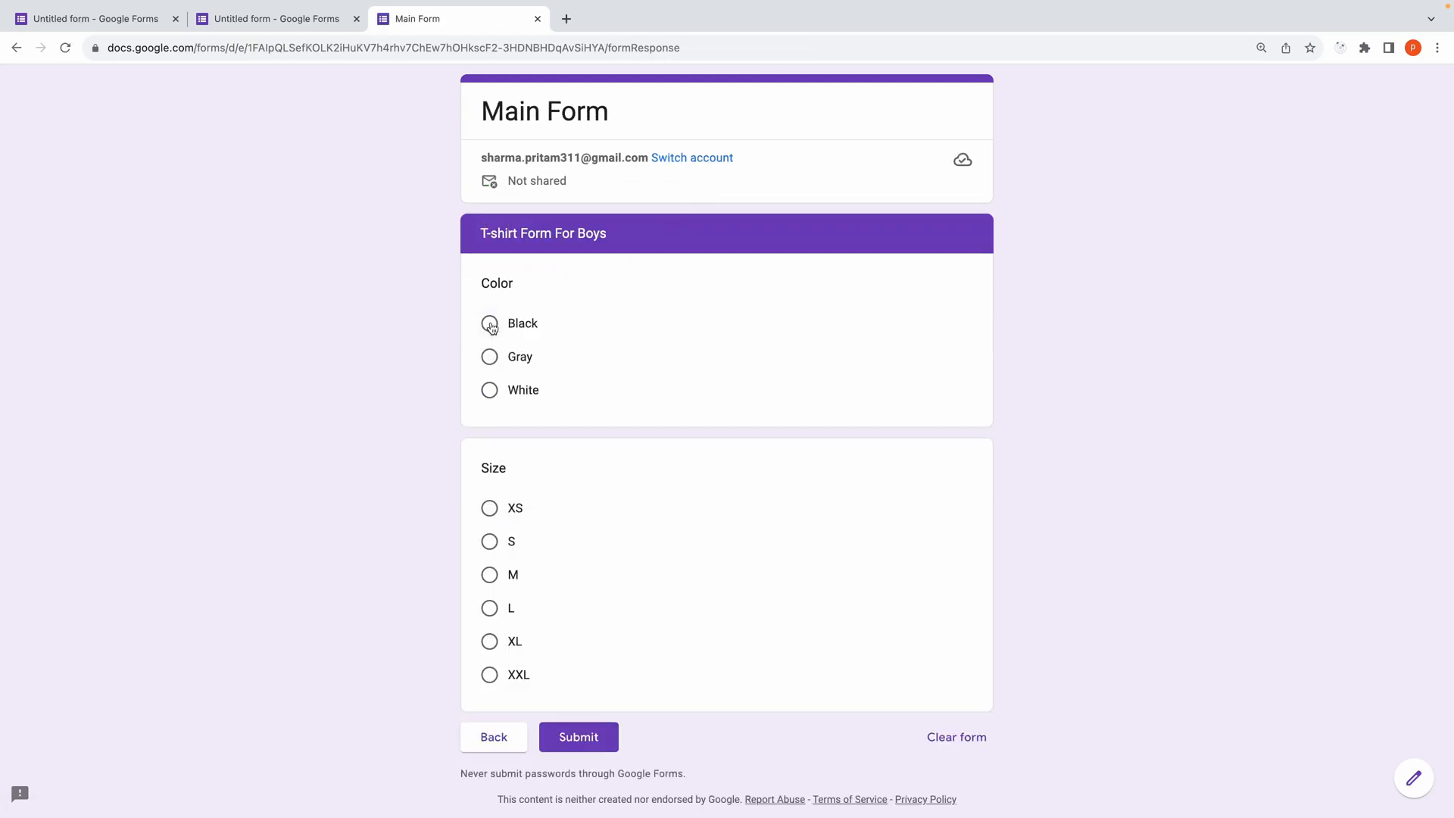
click(488, 323)
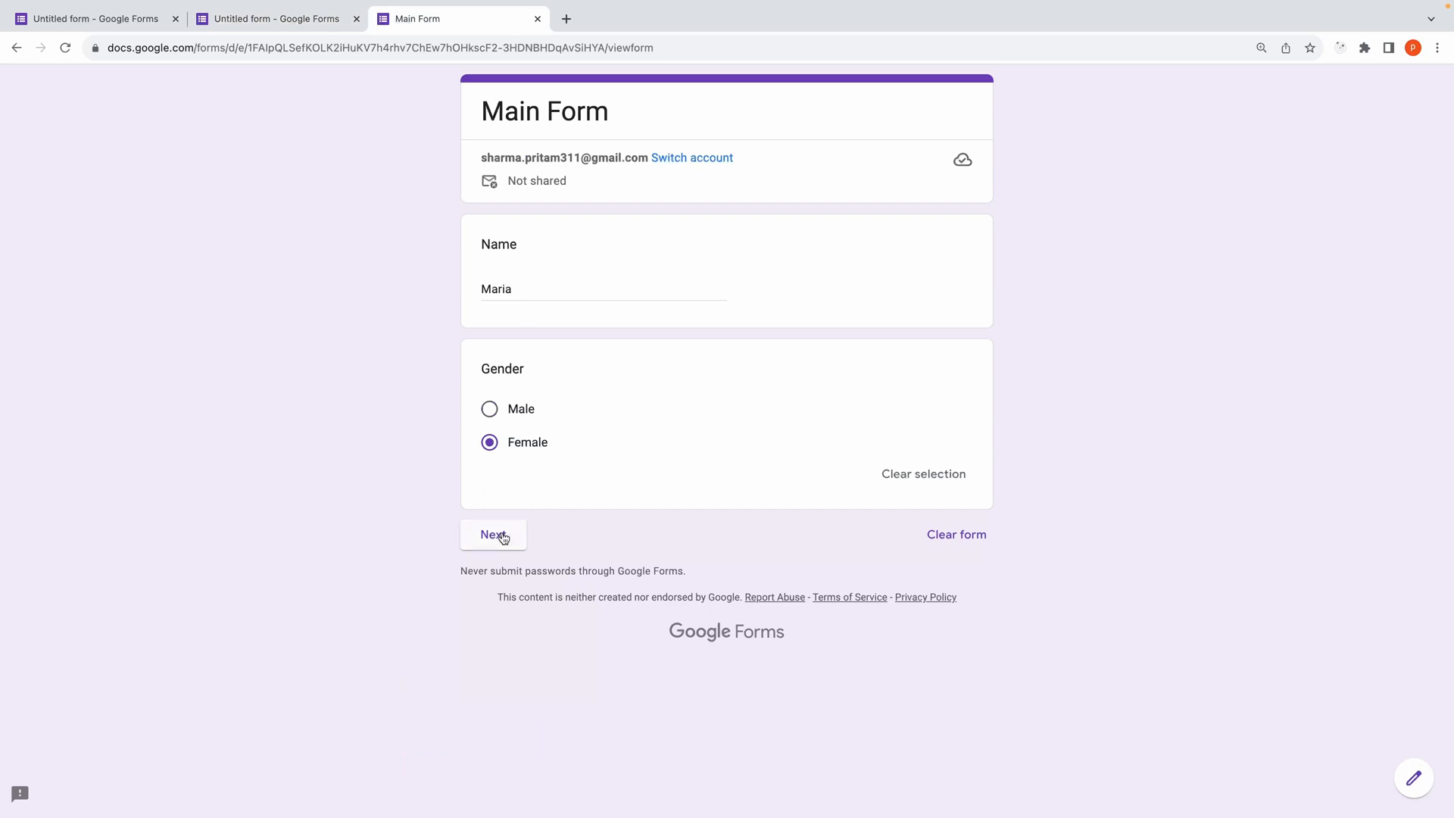
click(492, 534)
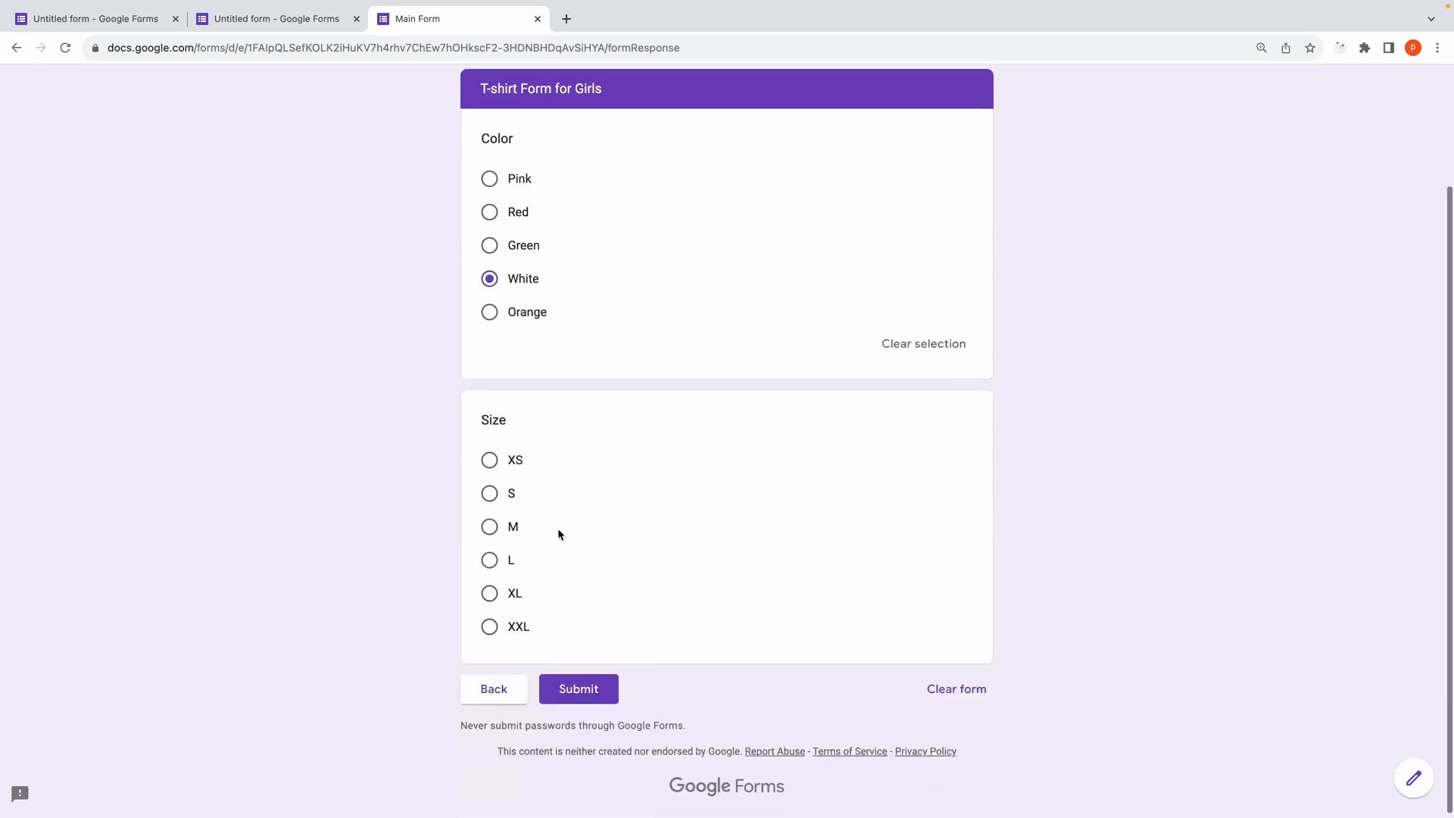